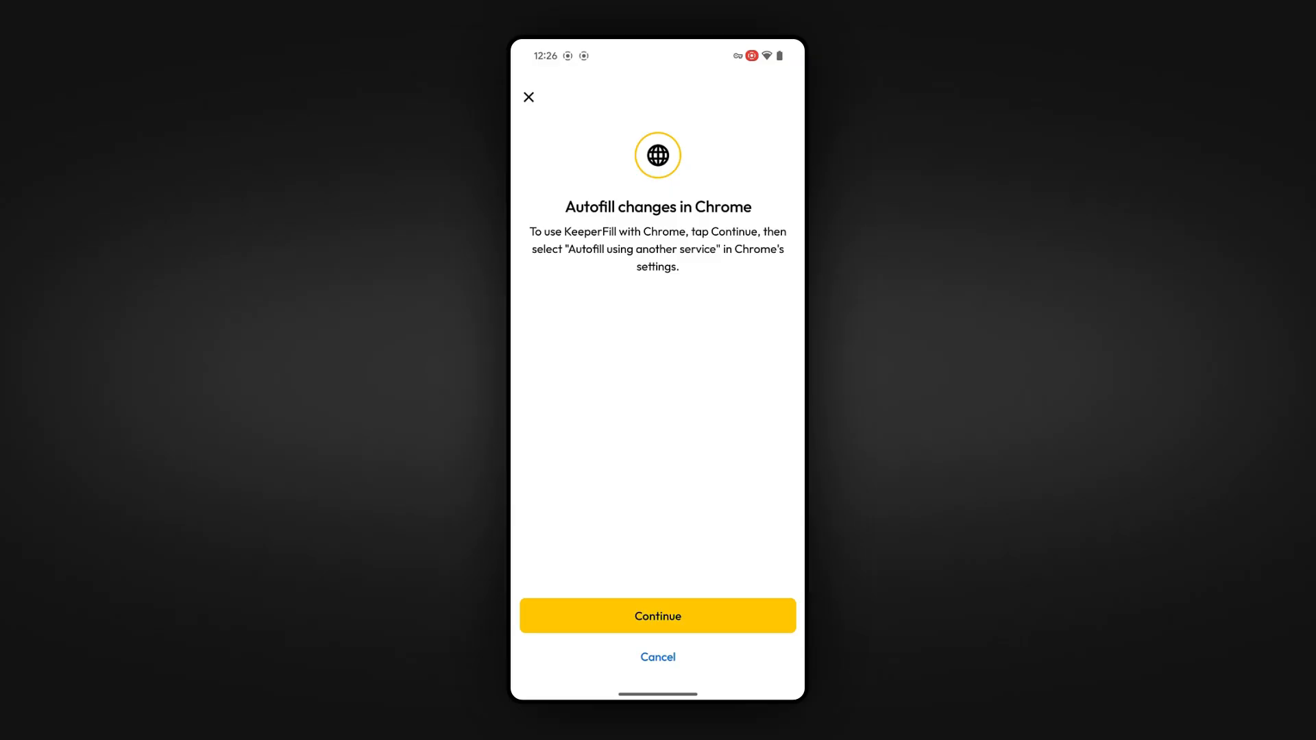
# Step: Dismiss the Autofill changes prompt and start biometric sign-in to the Keeper vault
pyautogui.click(657, 615)
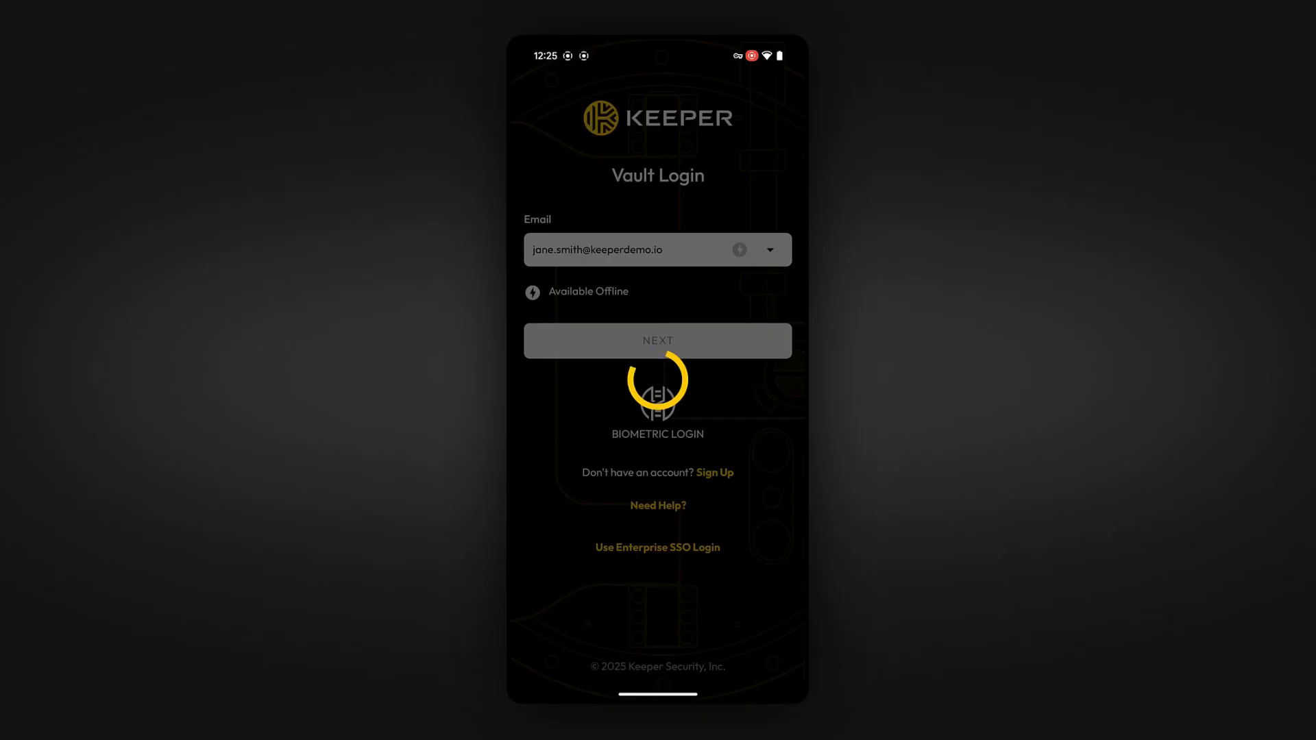
# Step: Switch Chrome to 'Autofill using another service', restart Chrome, then submit the X username
pyautogui.click(657, 340)
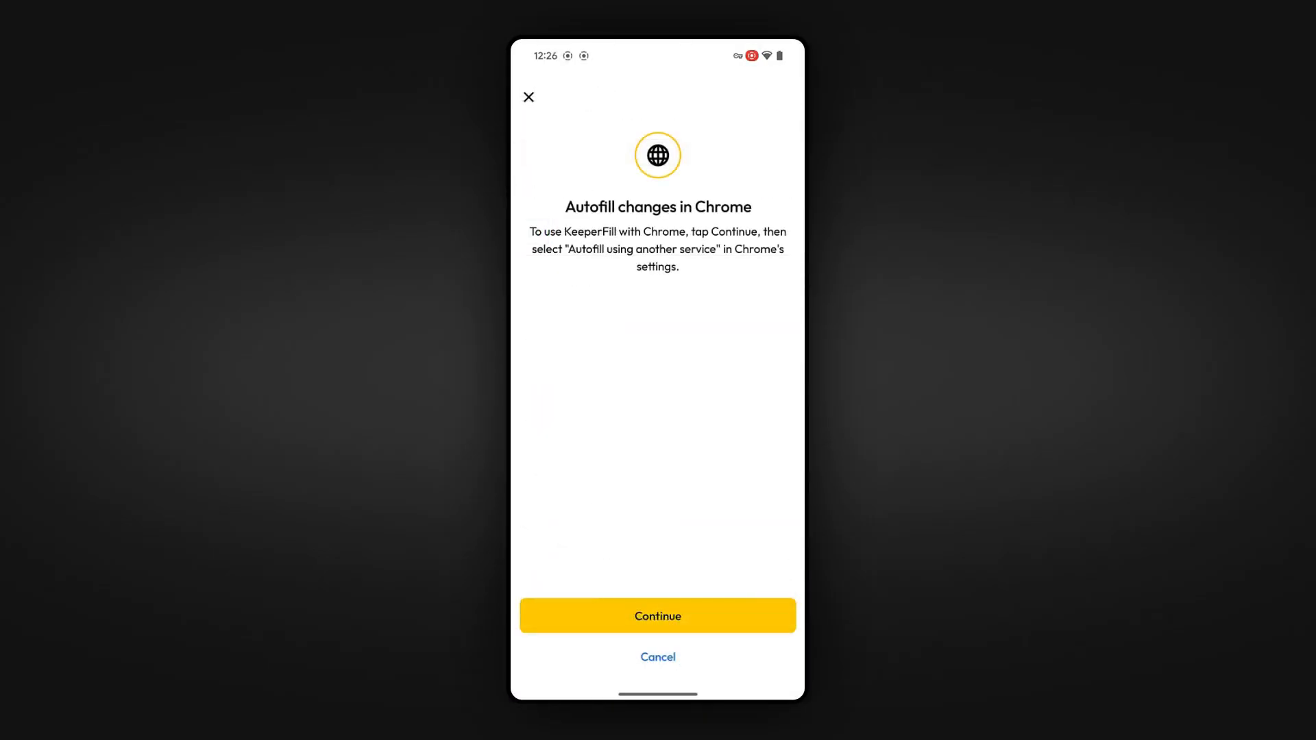
pyautogui.click(657, 616)
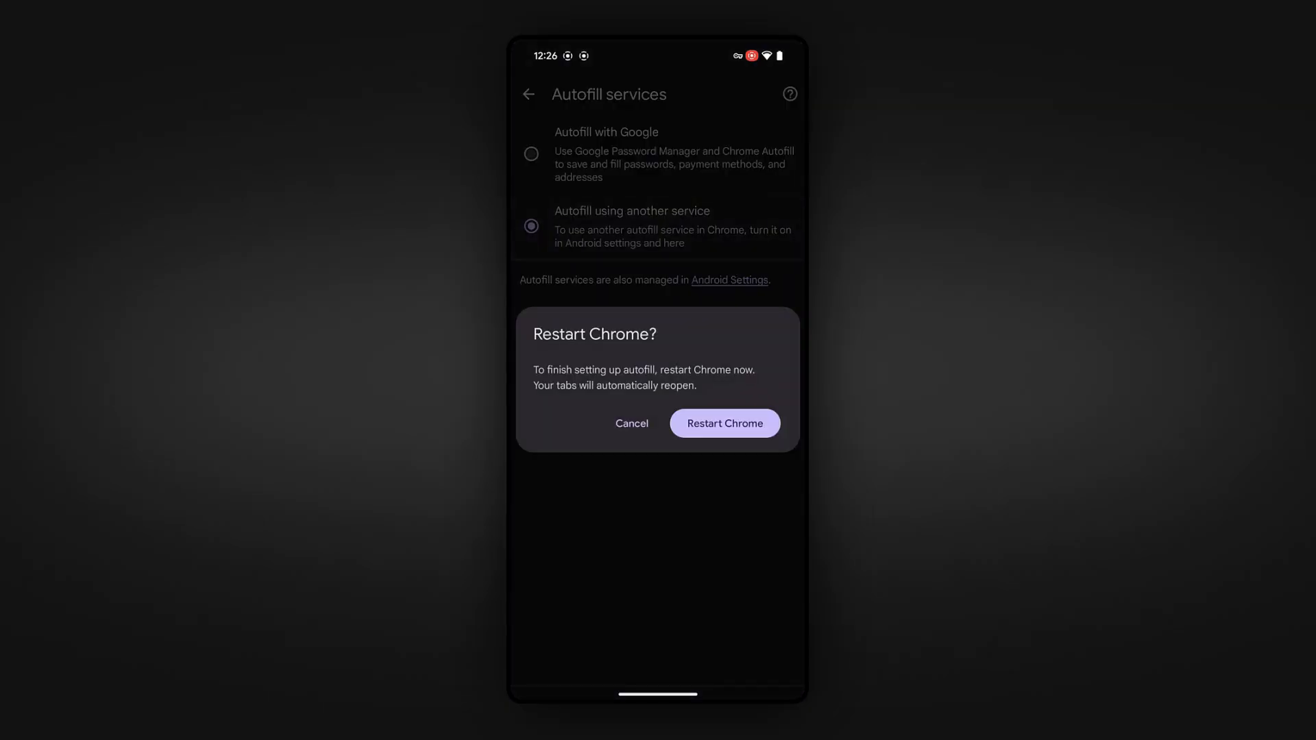
pyautogui.click(724, 423)
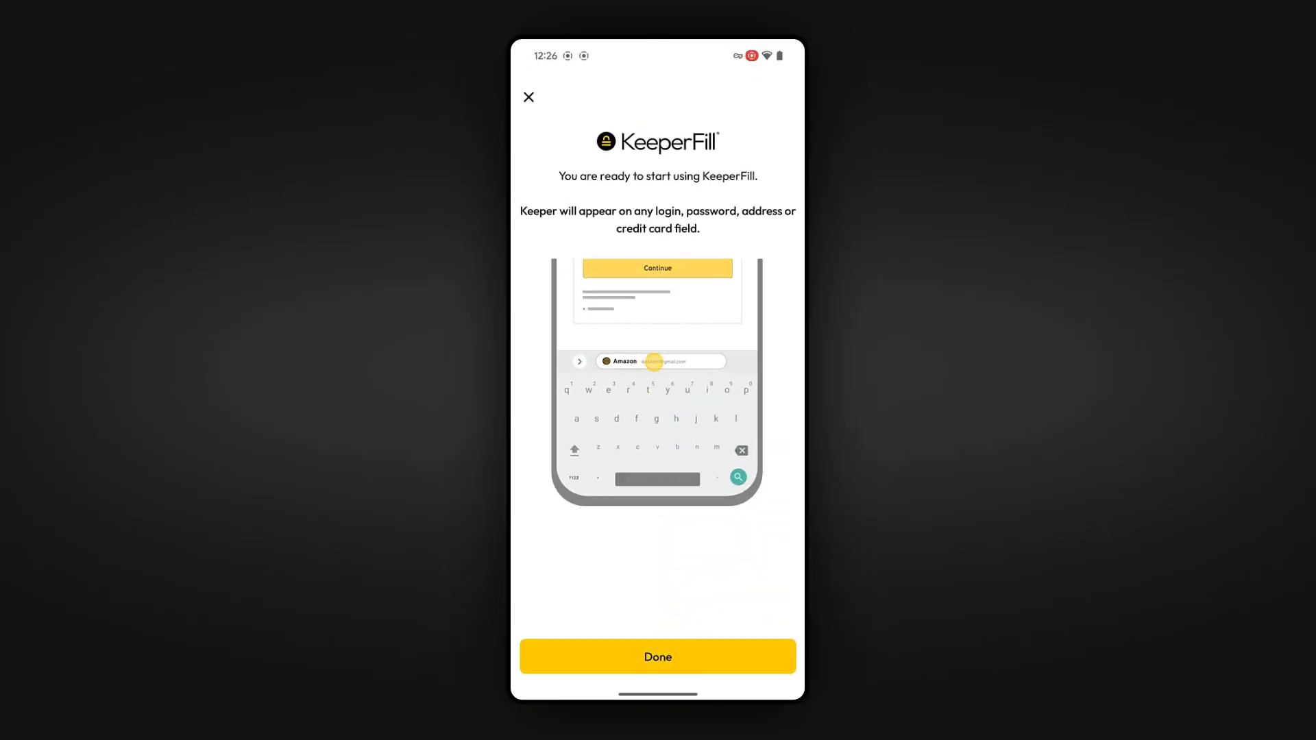
pyautogui.click(657, 656)
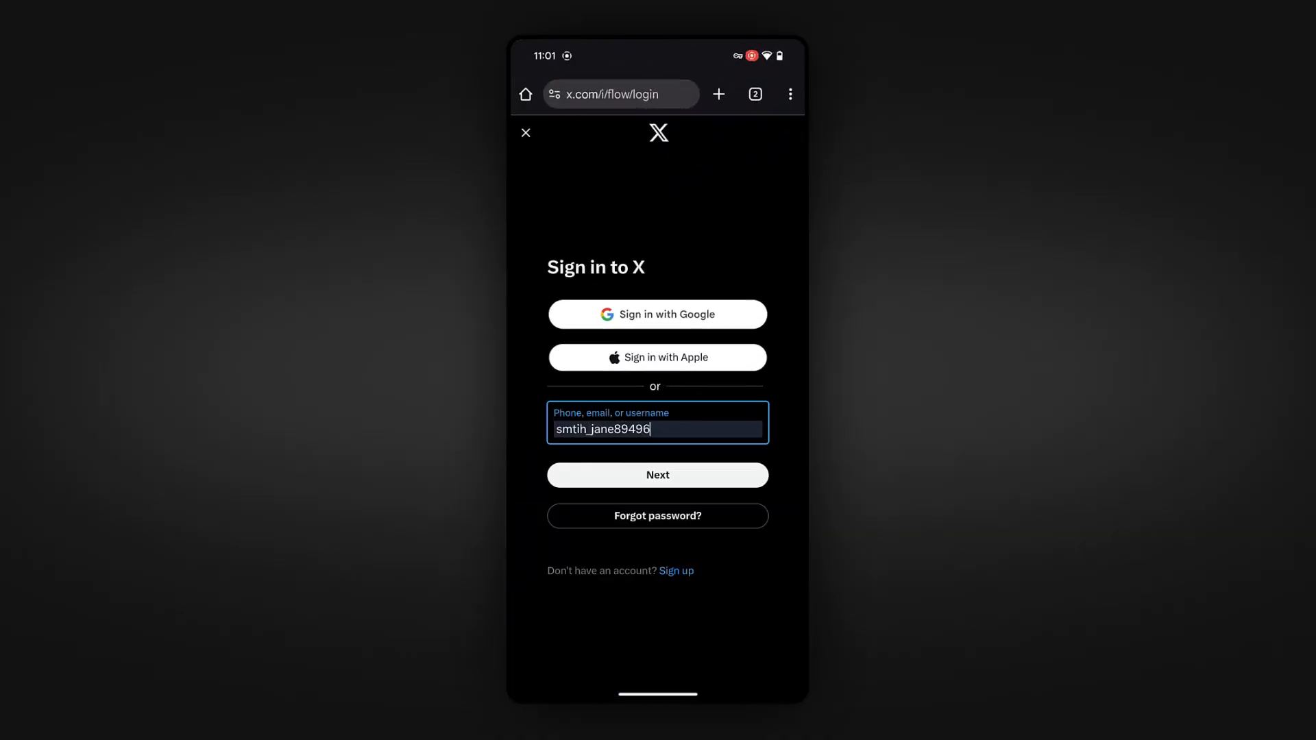
pyautogui.click(657, 474)
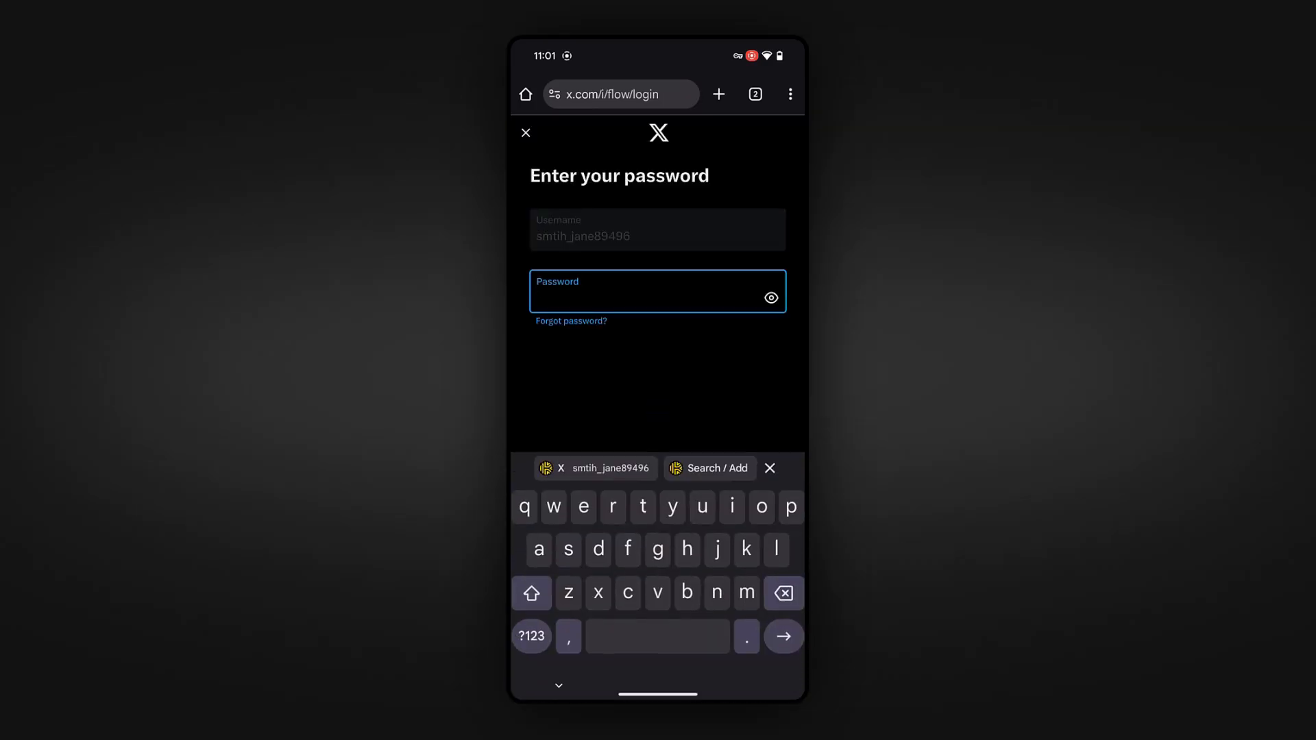